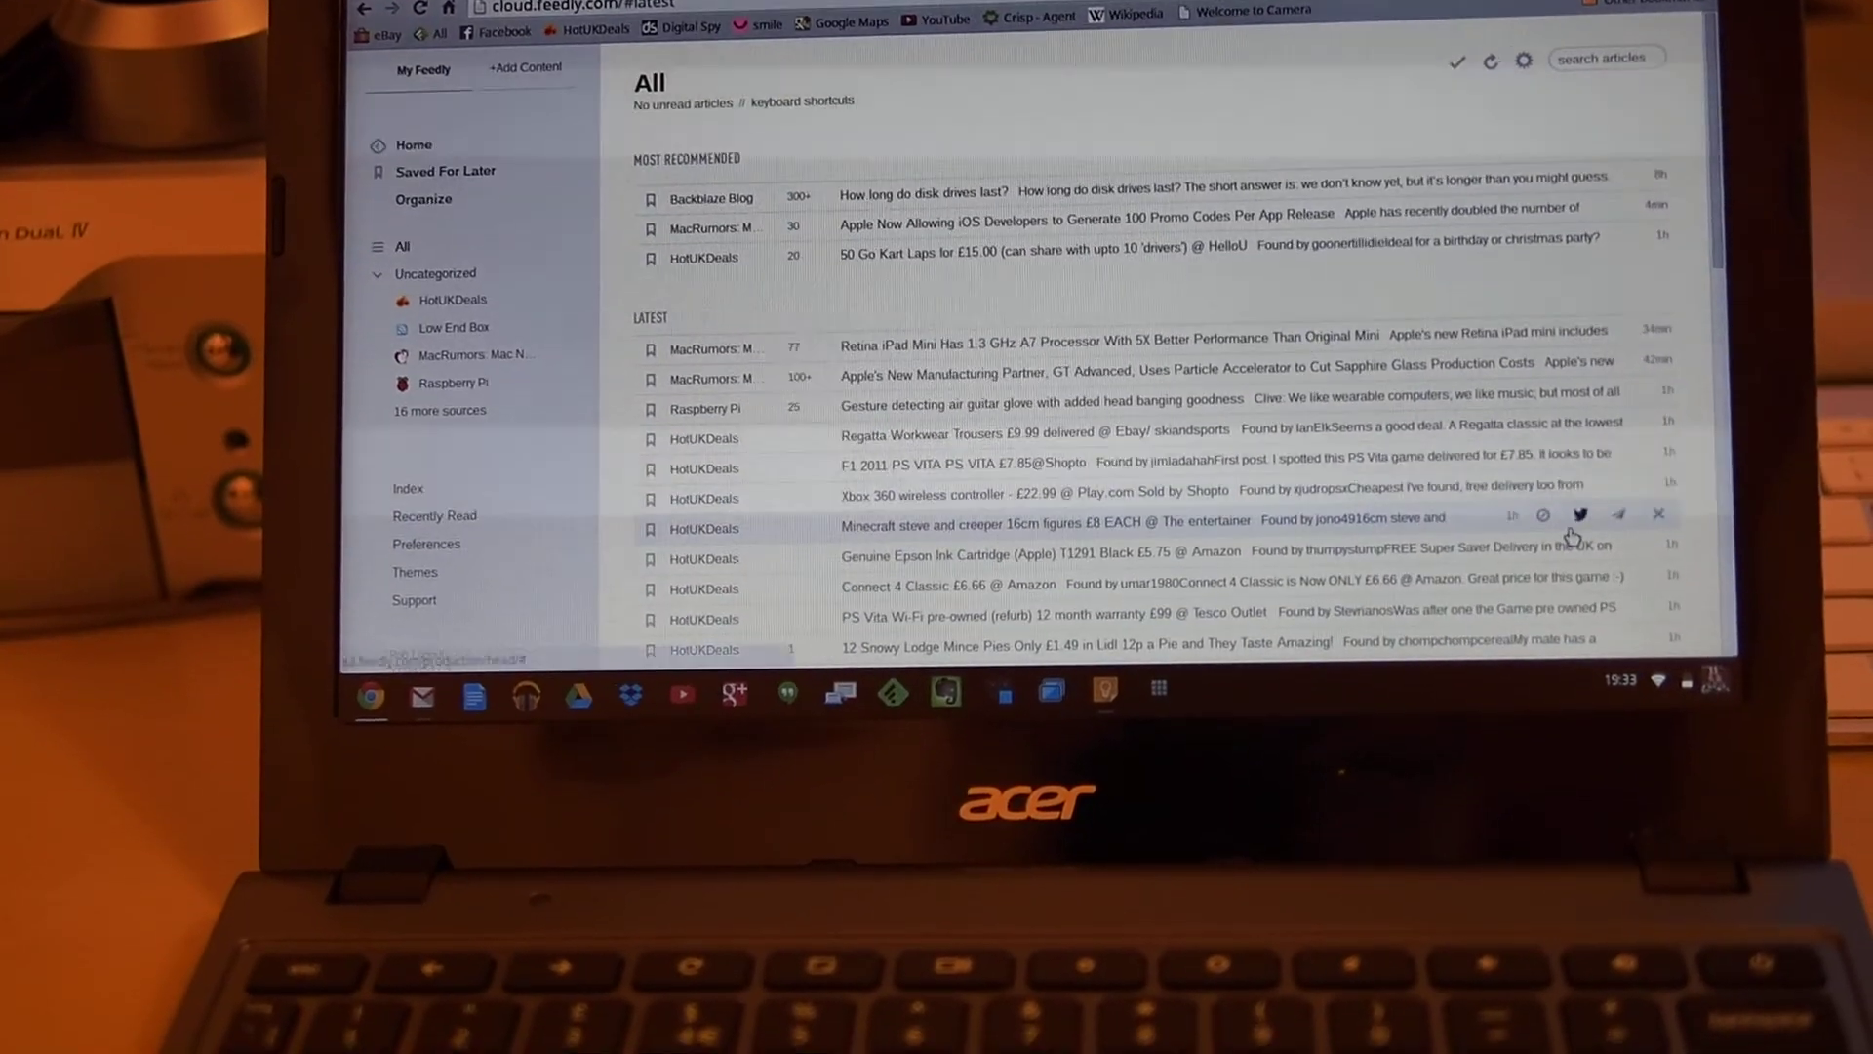
Reveal the status panel with network, Bluetooth, volume and battery over the Feedly page
left_click(1672, 695)
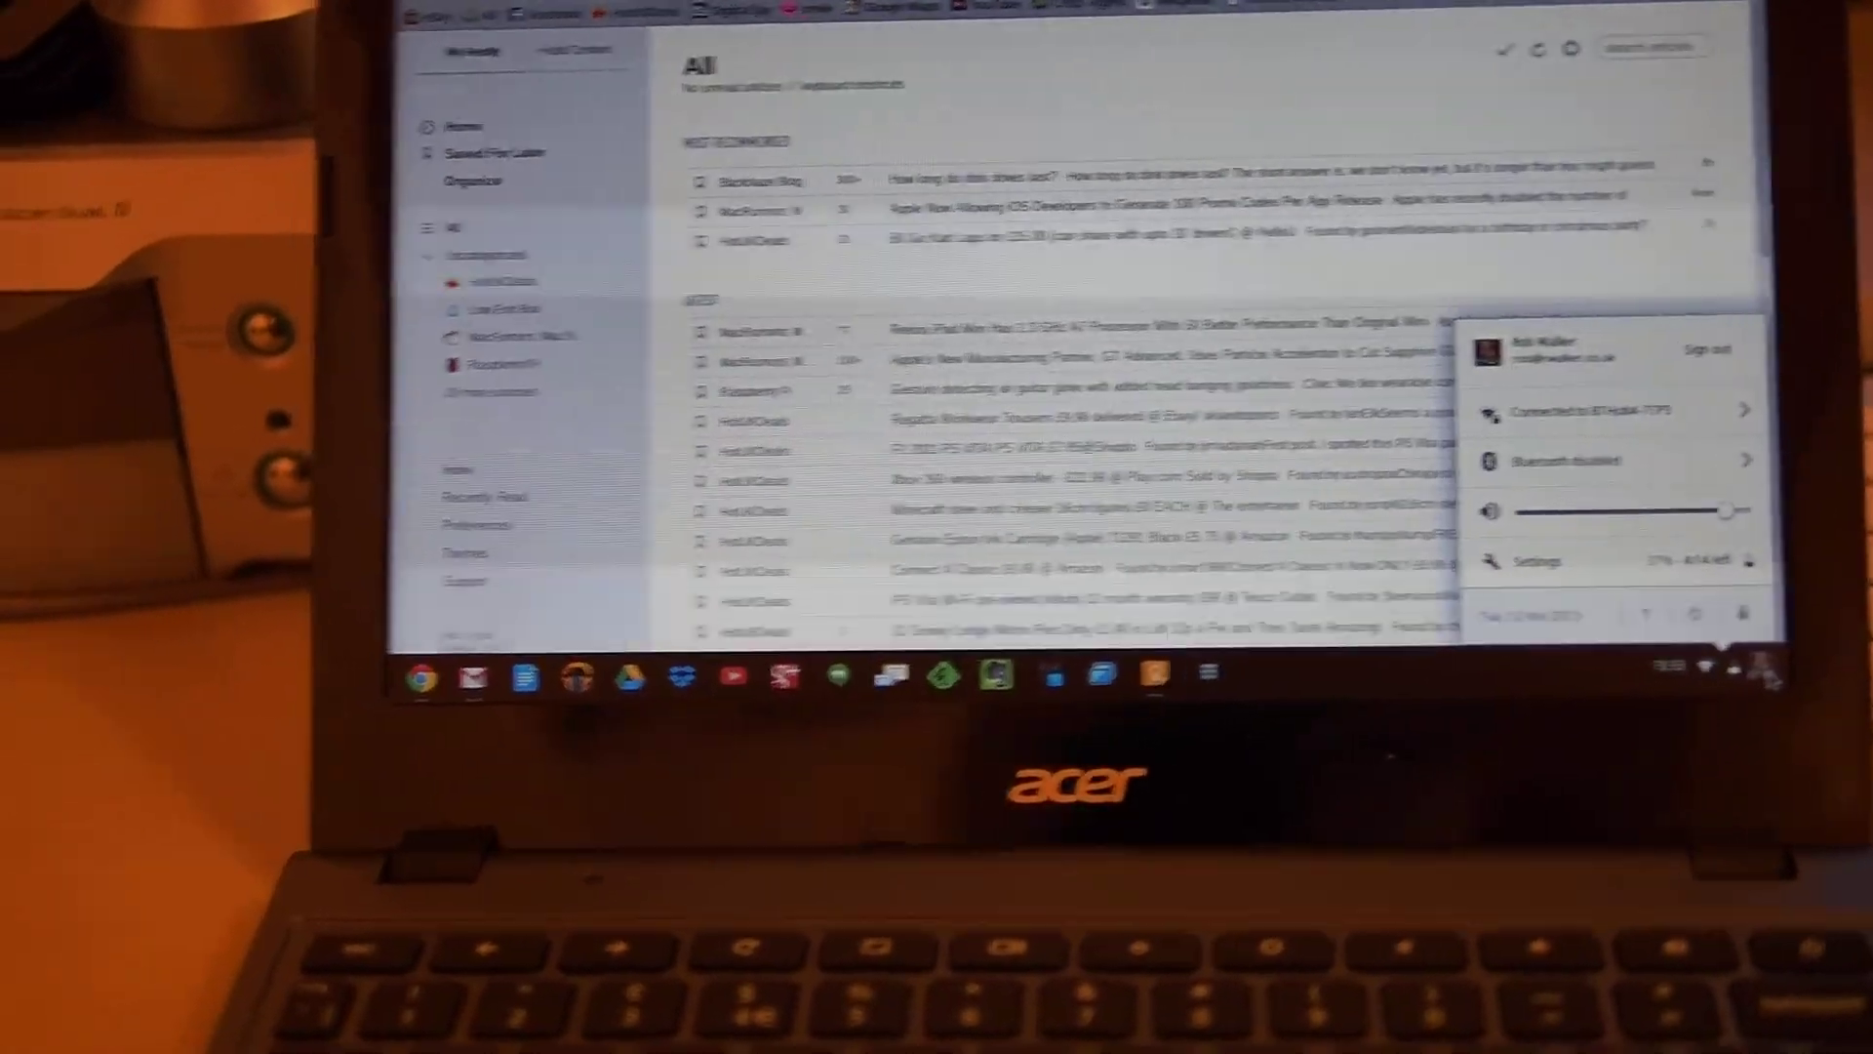